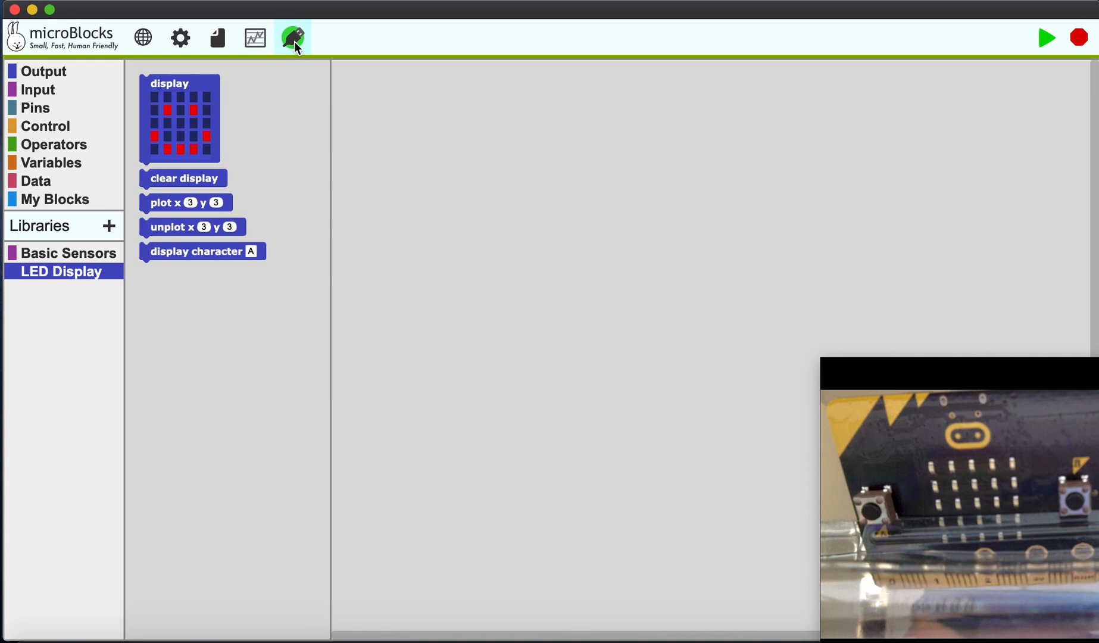
Connect the micro:bit, switch its user LED on then off, and read the tilt x sensor value
left_click(180, 37)
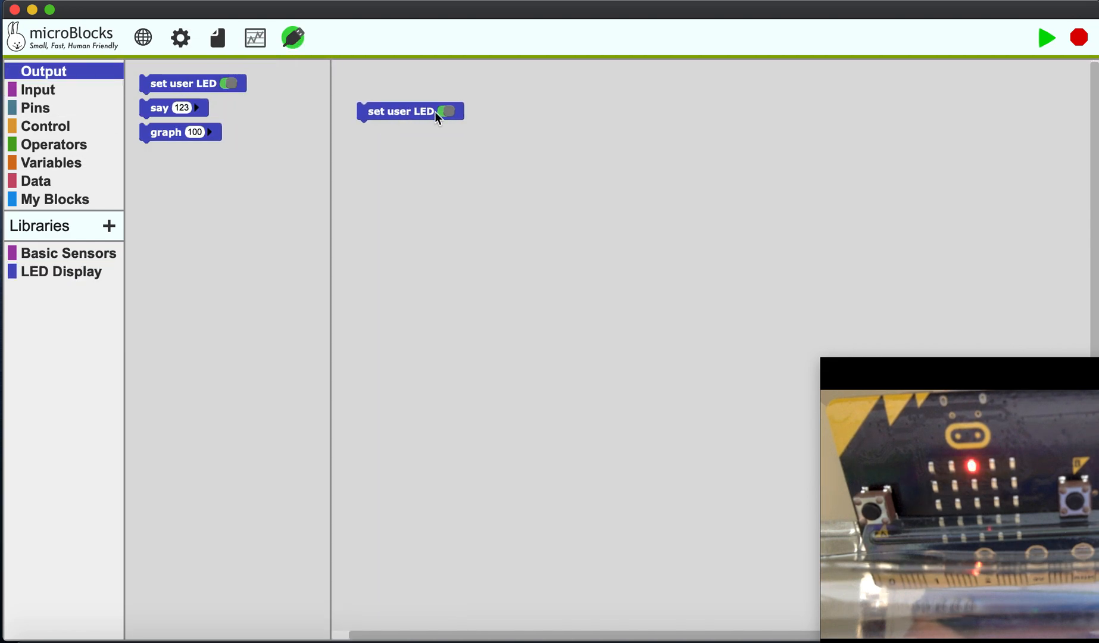
left_click(447, 112)
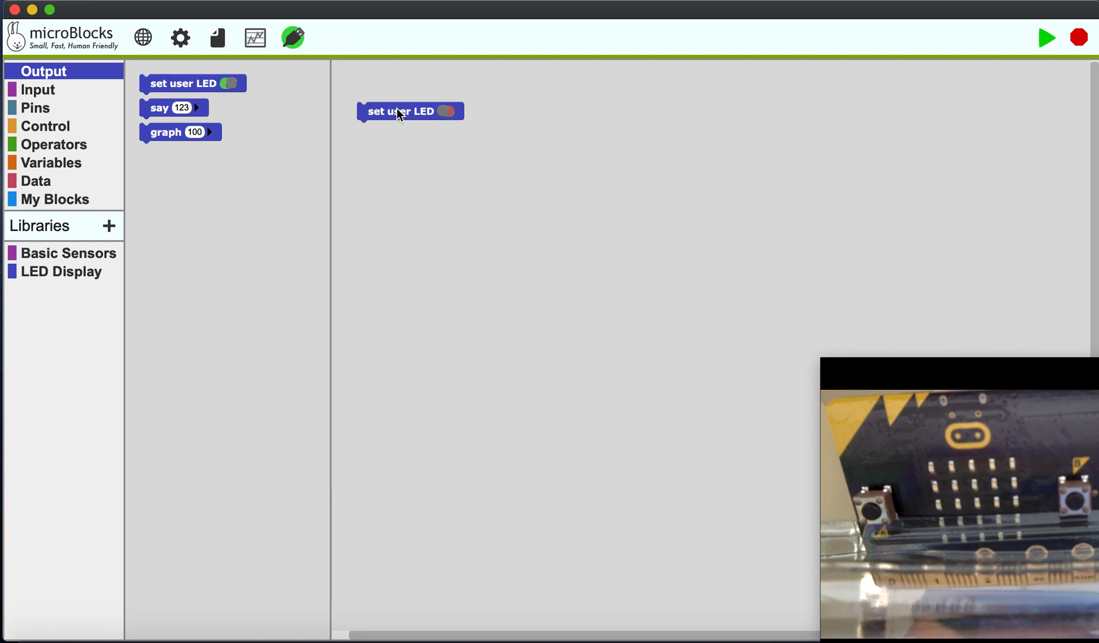
left_click(62, 271)
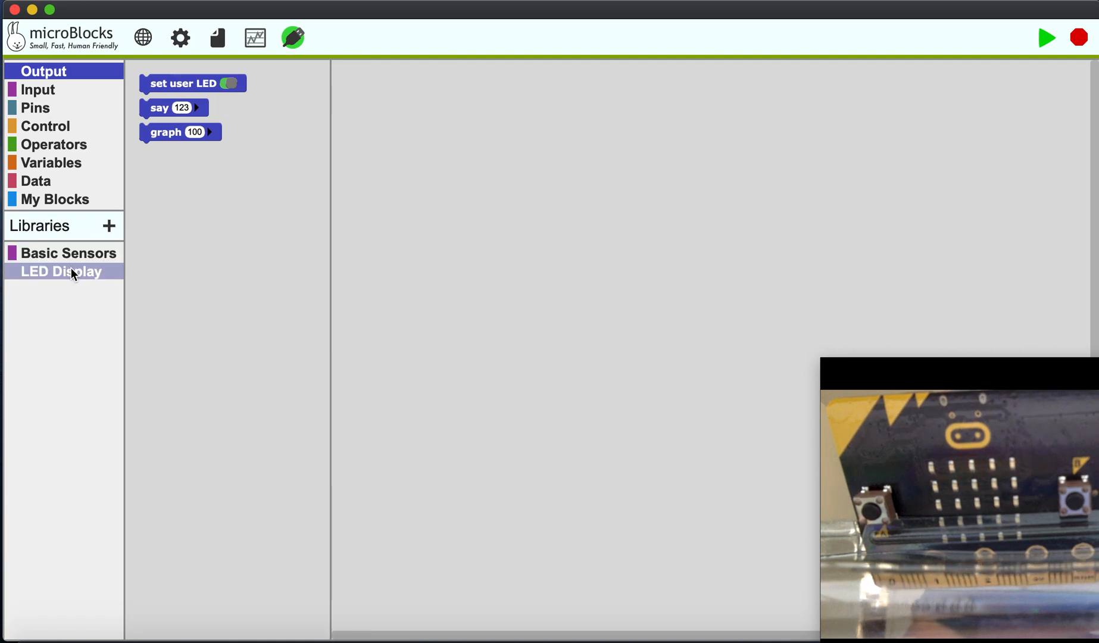
left_click(61, 272)
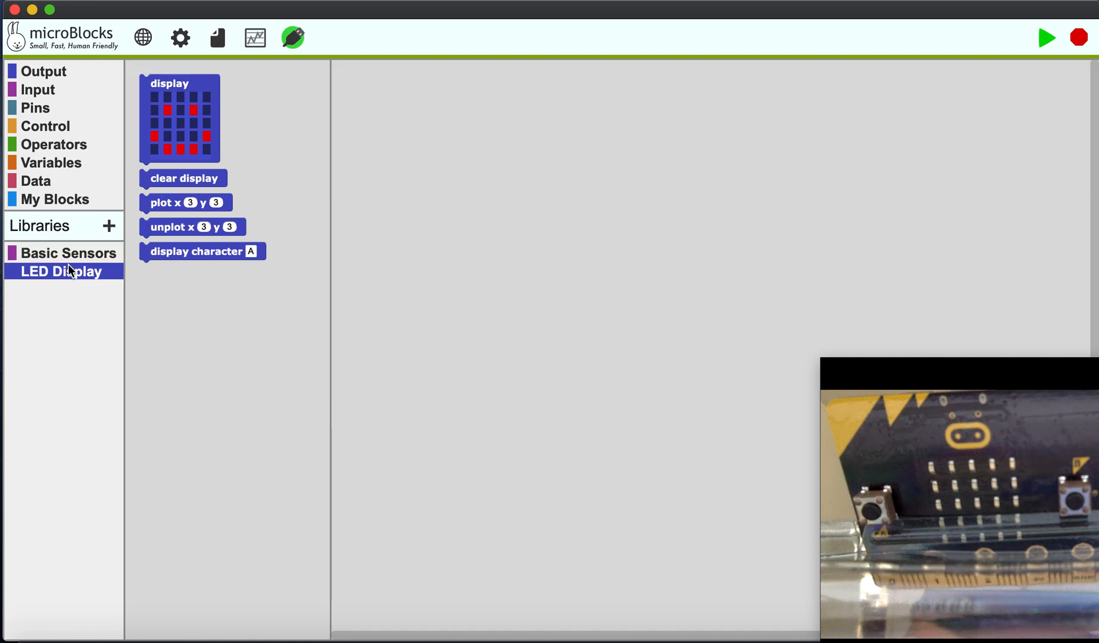
left_click(69, 254)
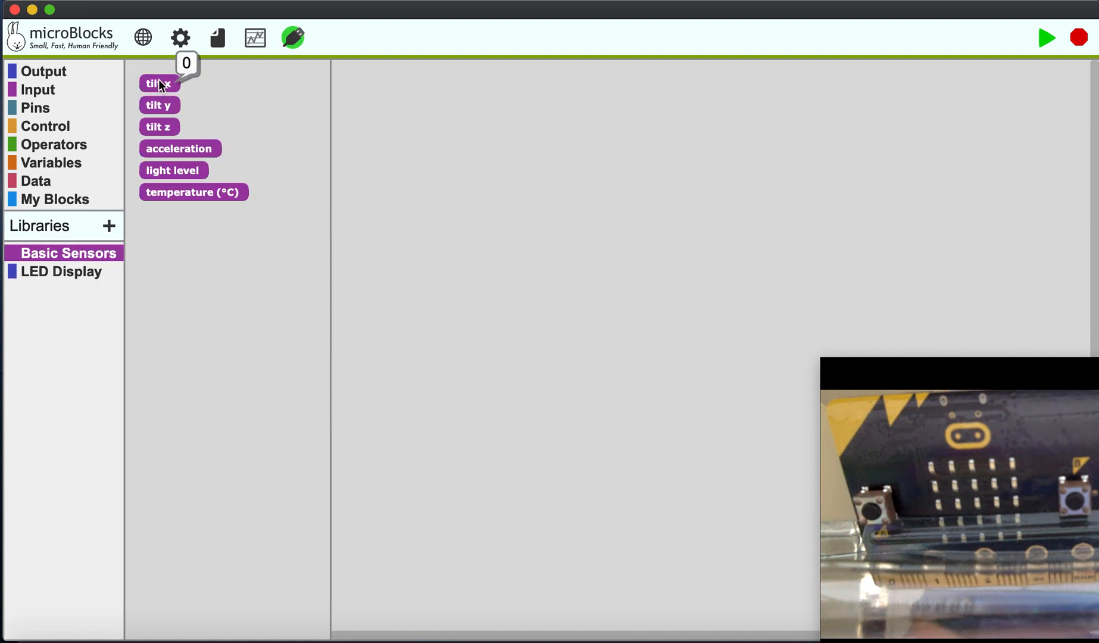
mouse_move(159, 105)
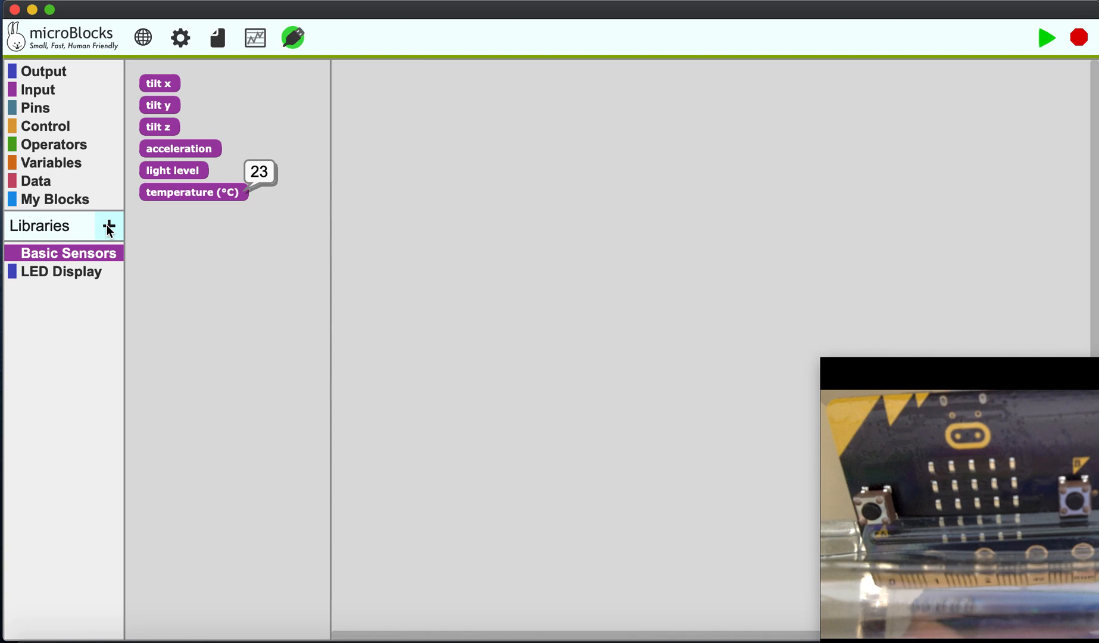
Add the Scrolling.ubl library to the project from the Libraries list
left_click(108, 226)
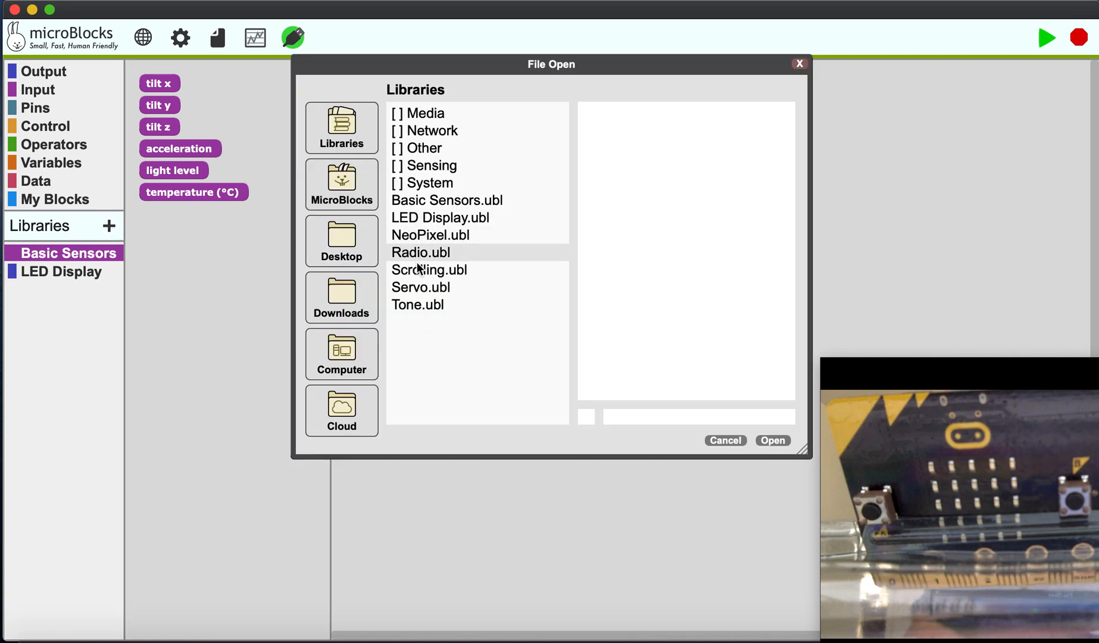
left_click(429, 269)
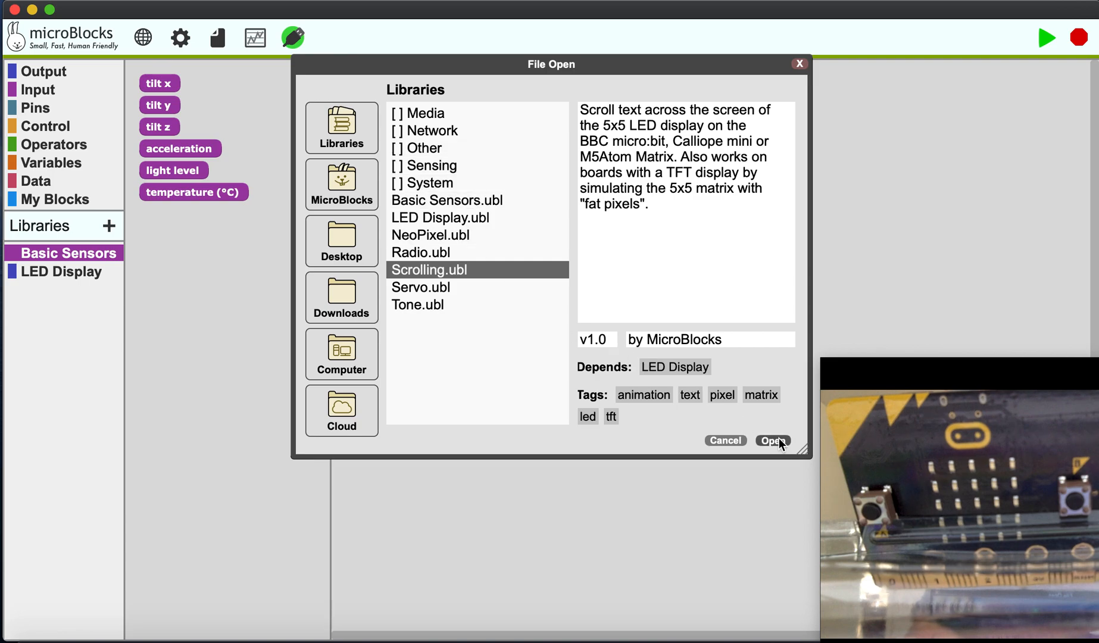
left_click(771, 440)
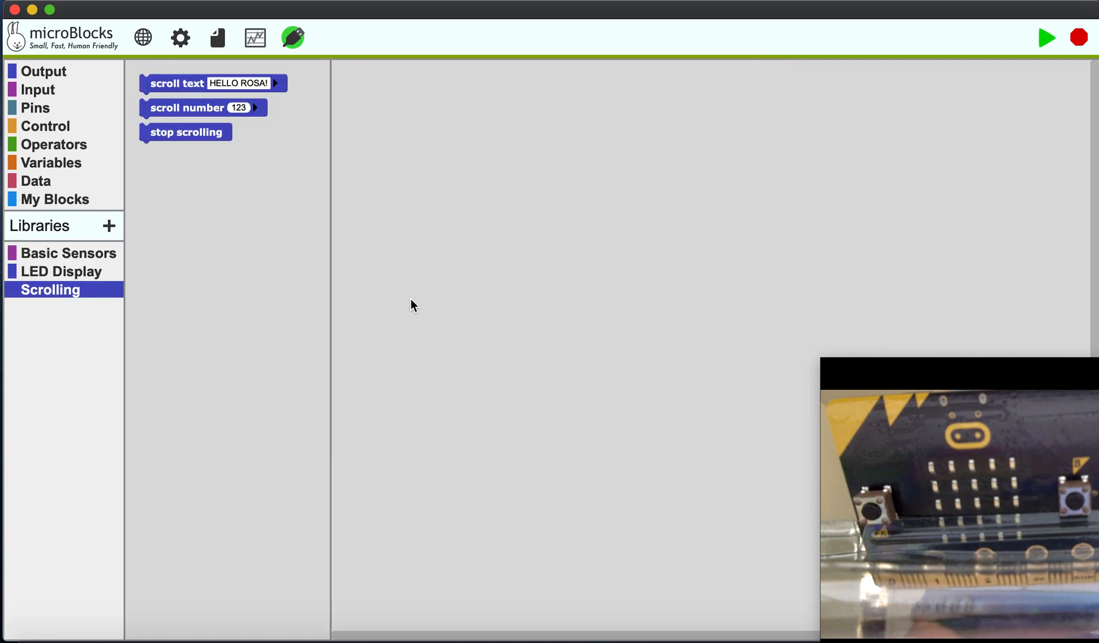
Place a scroll text block, set its message to HI and run it on the board
left_click_drag(177, 82, 498, 155)
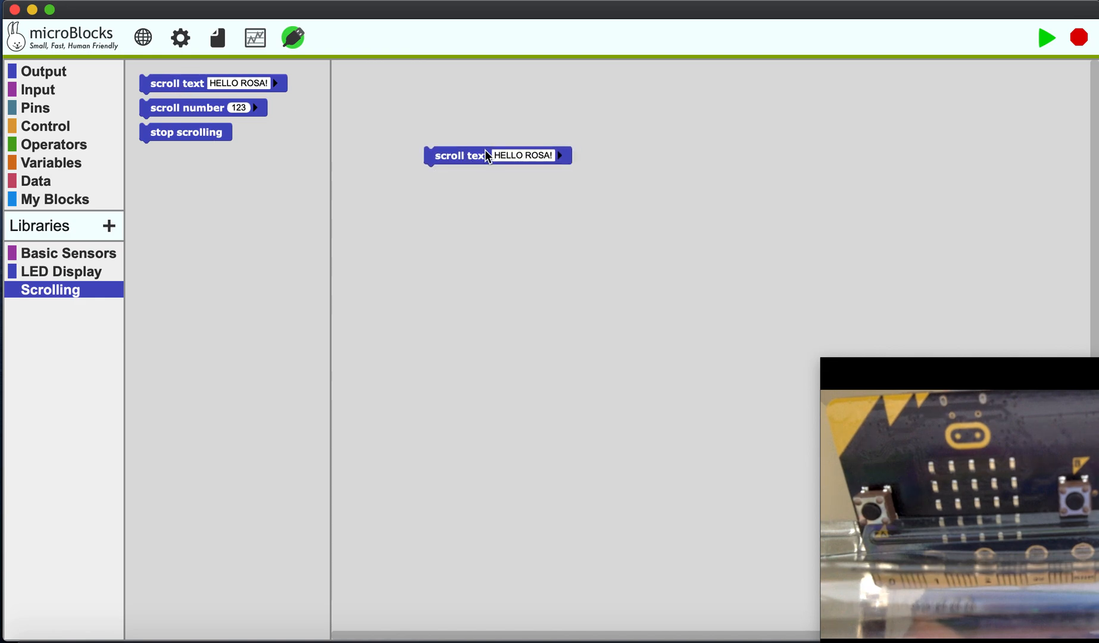
type("HI")
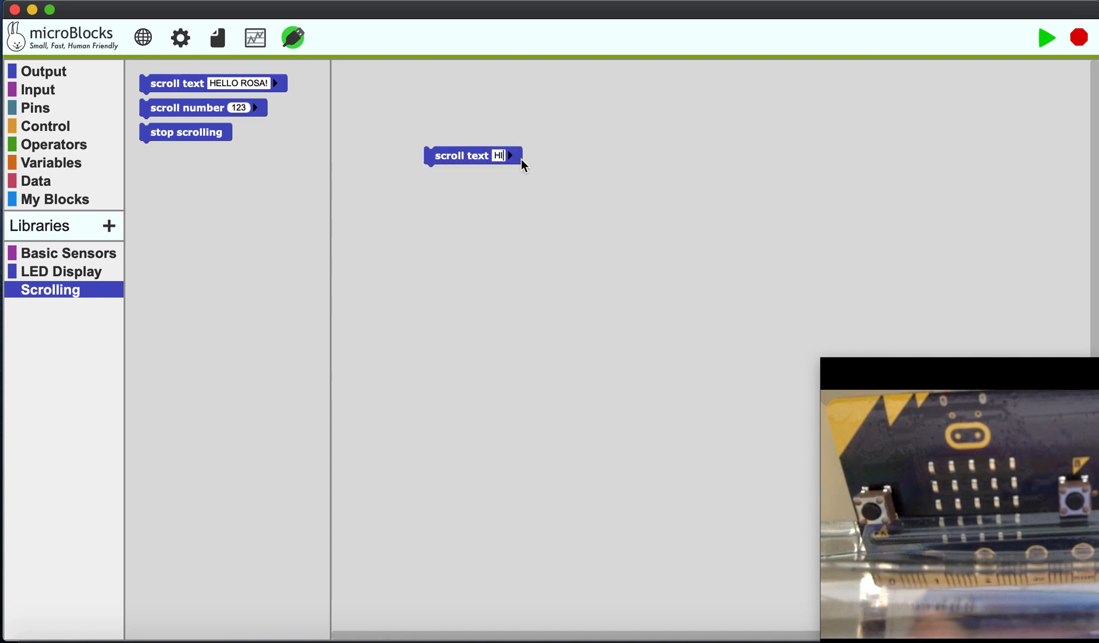
left_click(461, 156)
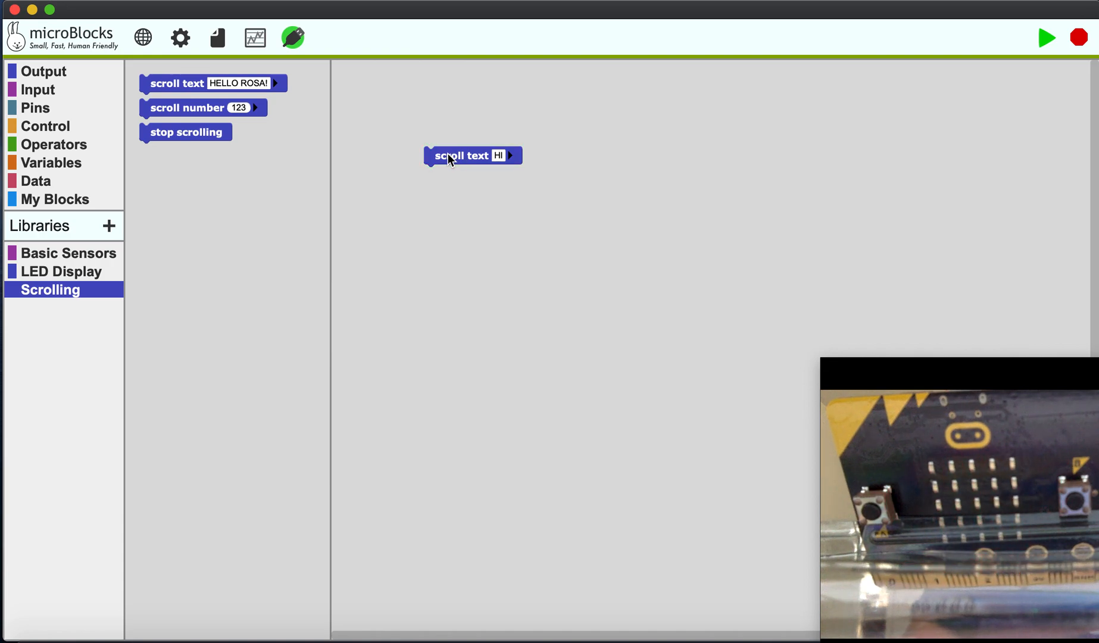
left_click(43, 70)
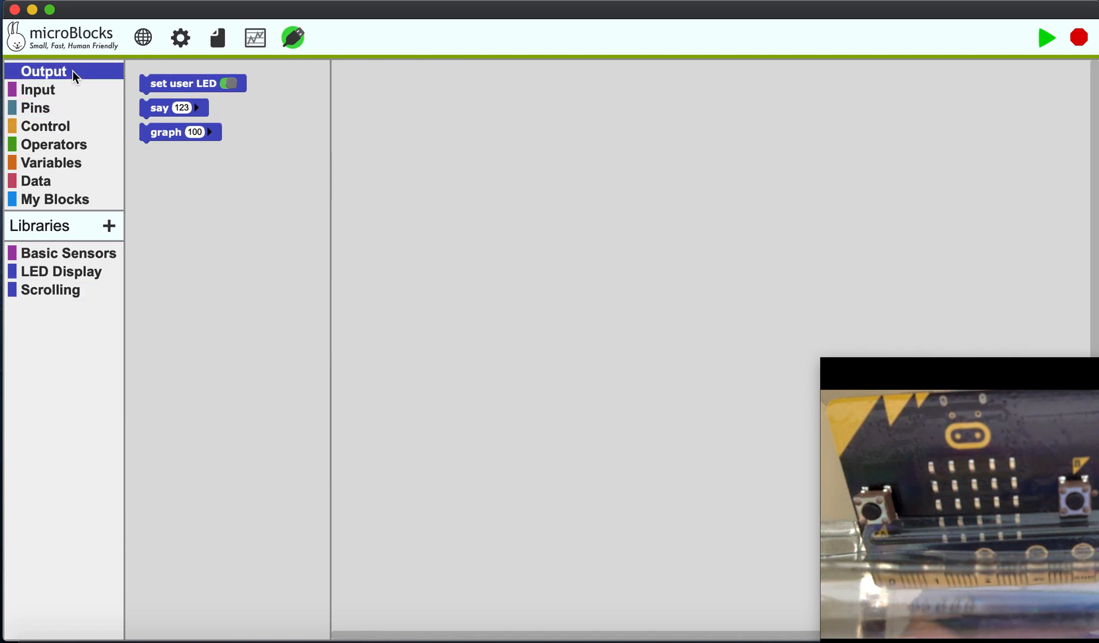
Place a graph block in the scripting area and browse the Pins and Input categories
left_click_drag(167, 132, 367, 129)
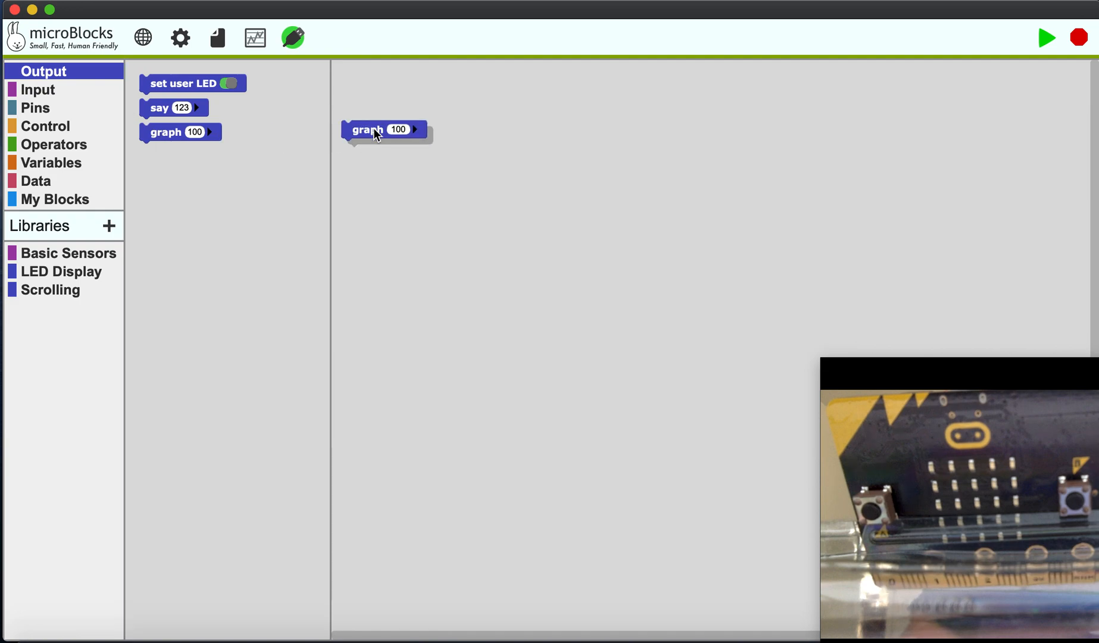
left_click_drag(386, 130, 461, 128)
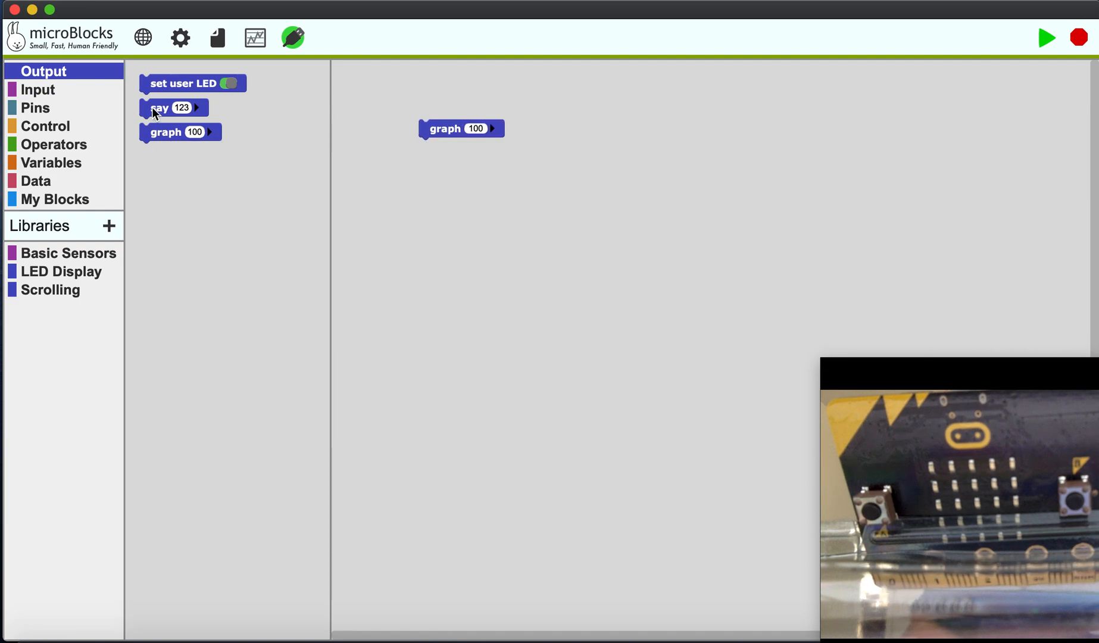
left_click(38, 89)
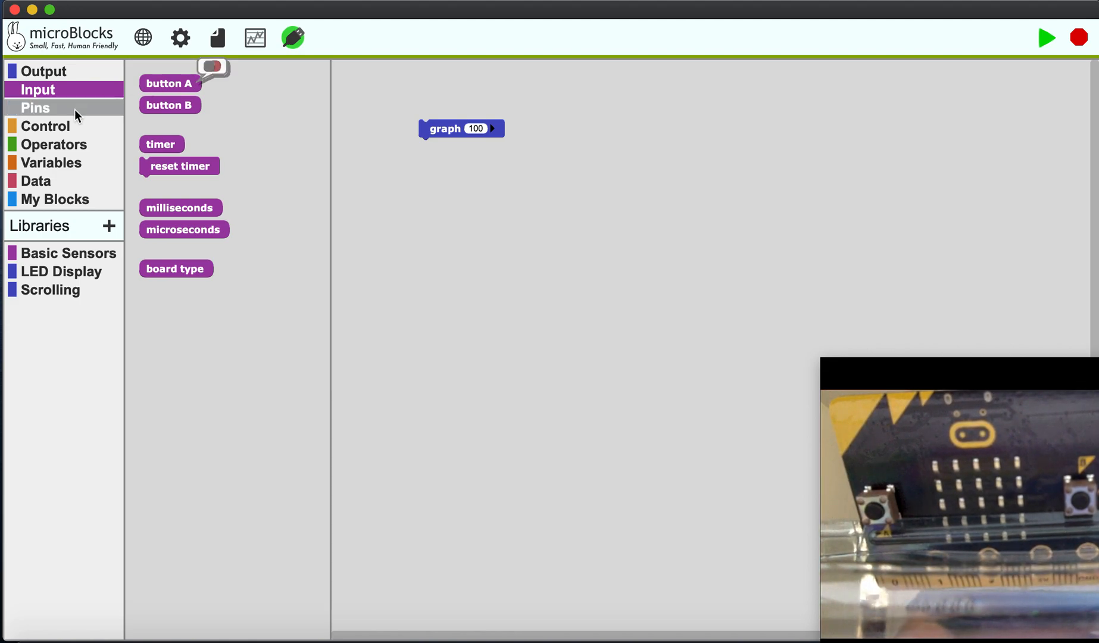
left_click(34, 107)
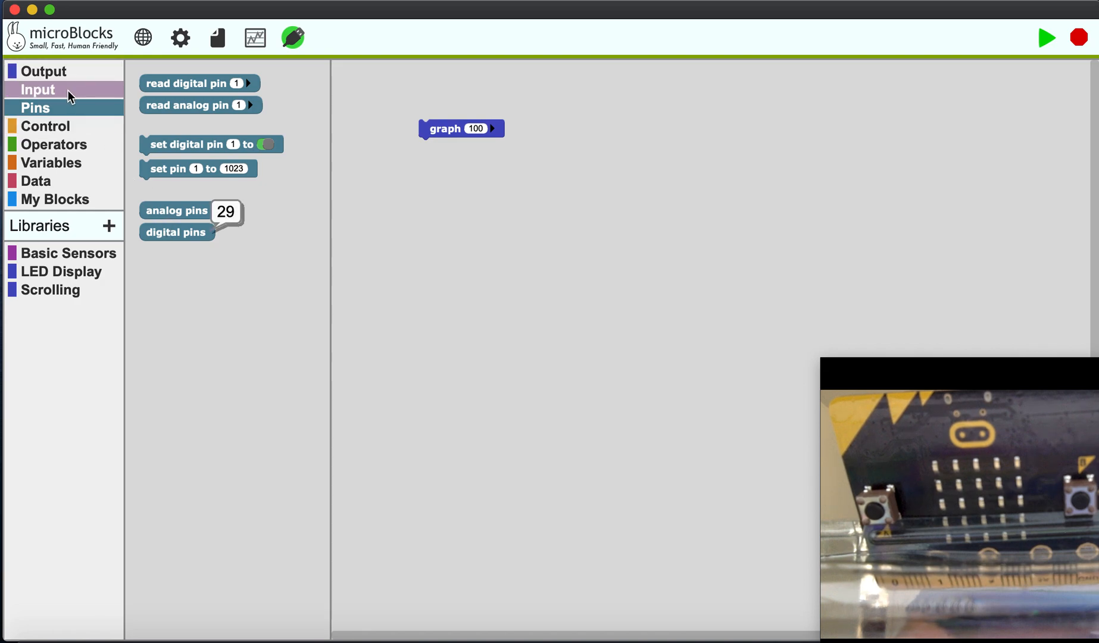
left_click(38, 90)
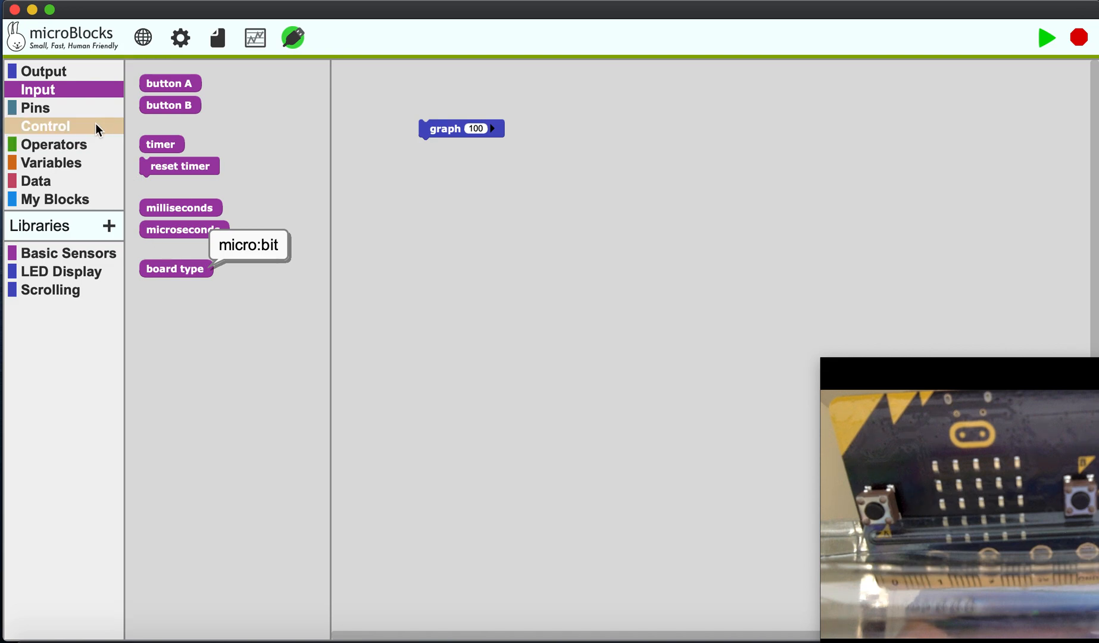
Browse the Control, Operators, Variables, Data and My Blocks categories
left_click(45, 126)
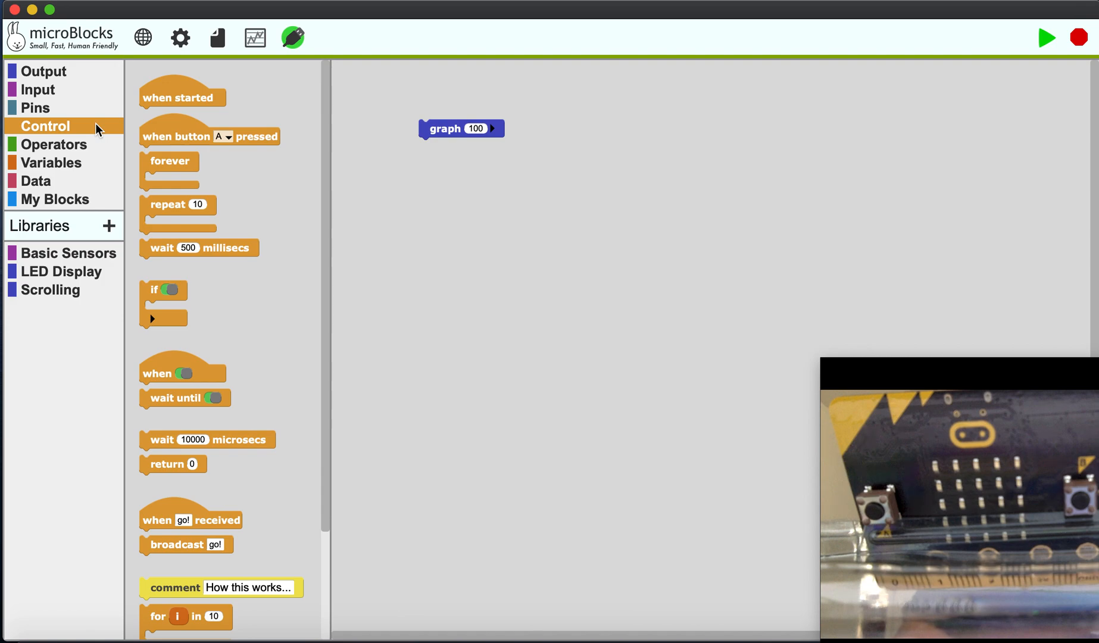
left_click(54, 144)
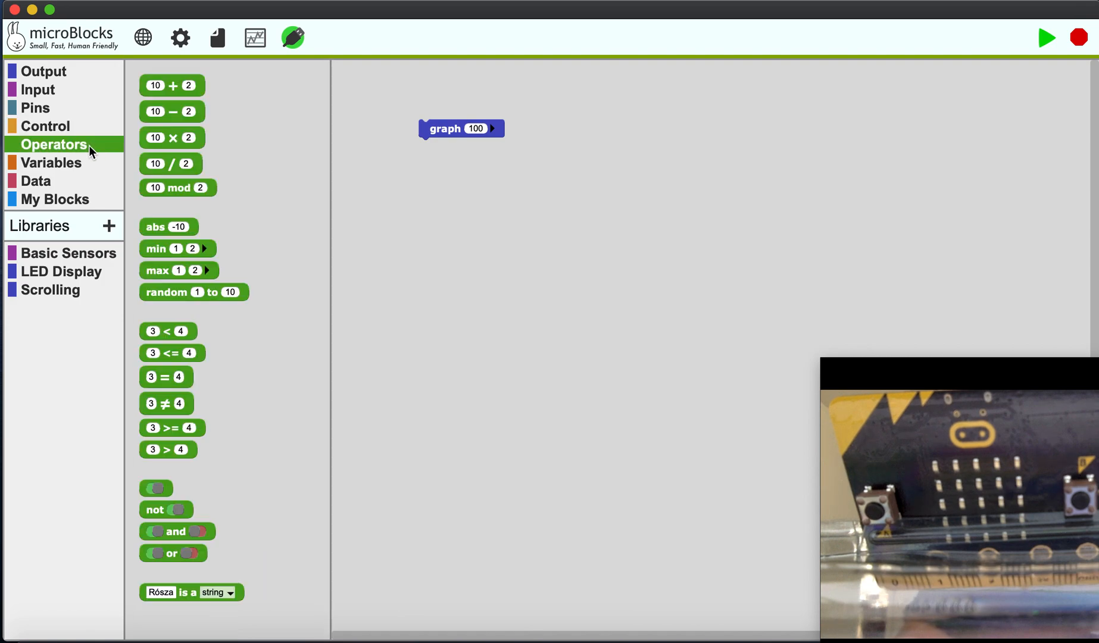
mouse_move(199, 518)
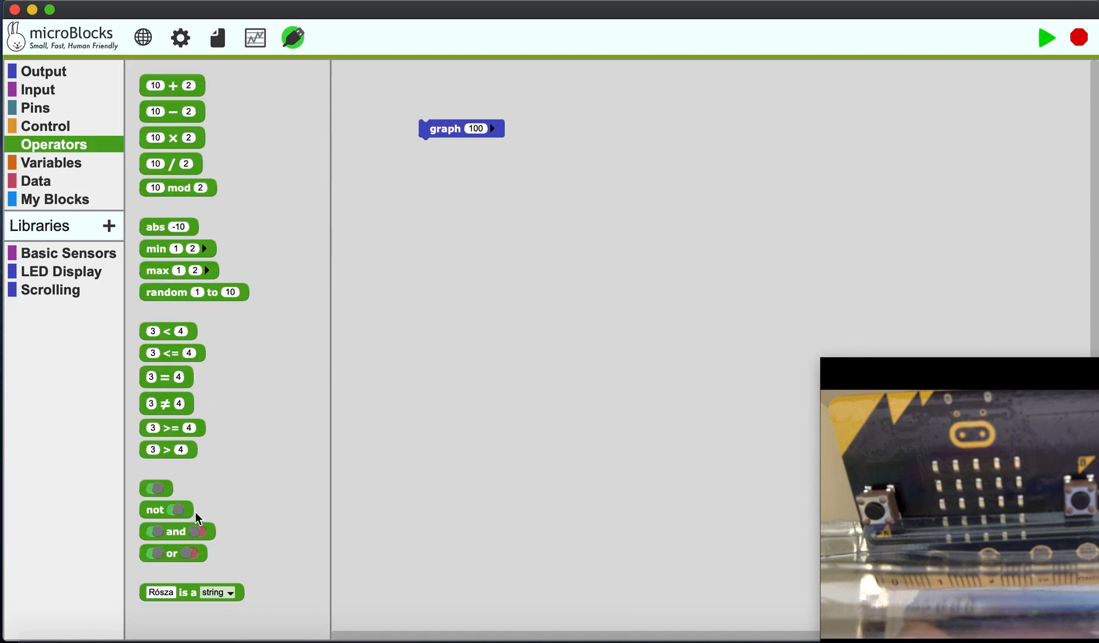
left_click(51, 163)
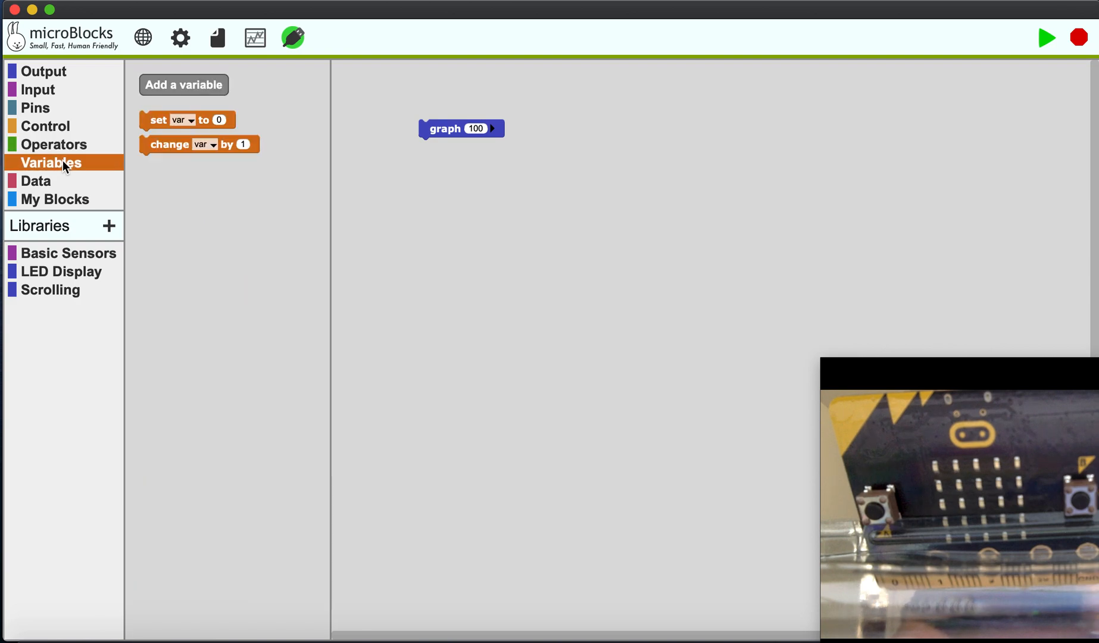
mouse_move(35, 181)
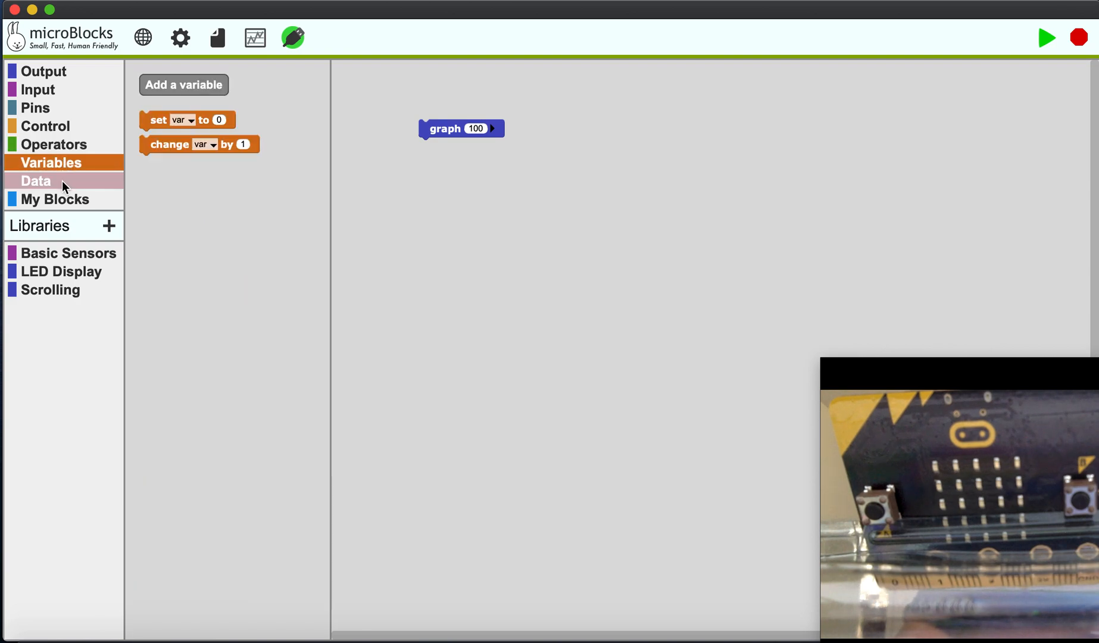
left_click(35, 181)
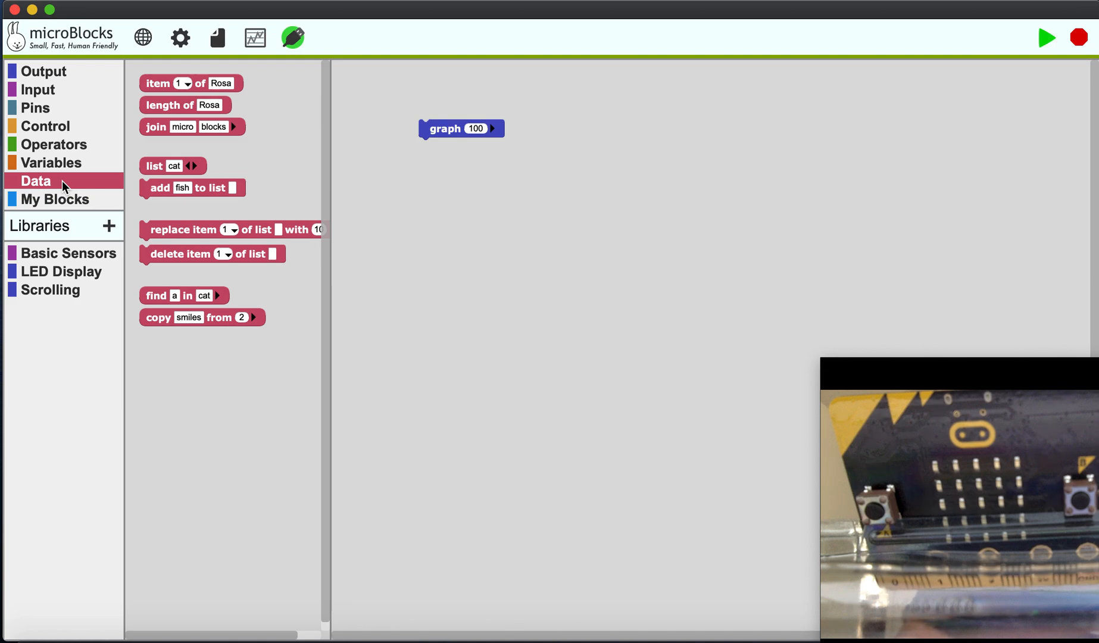
left_click(56, 198)
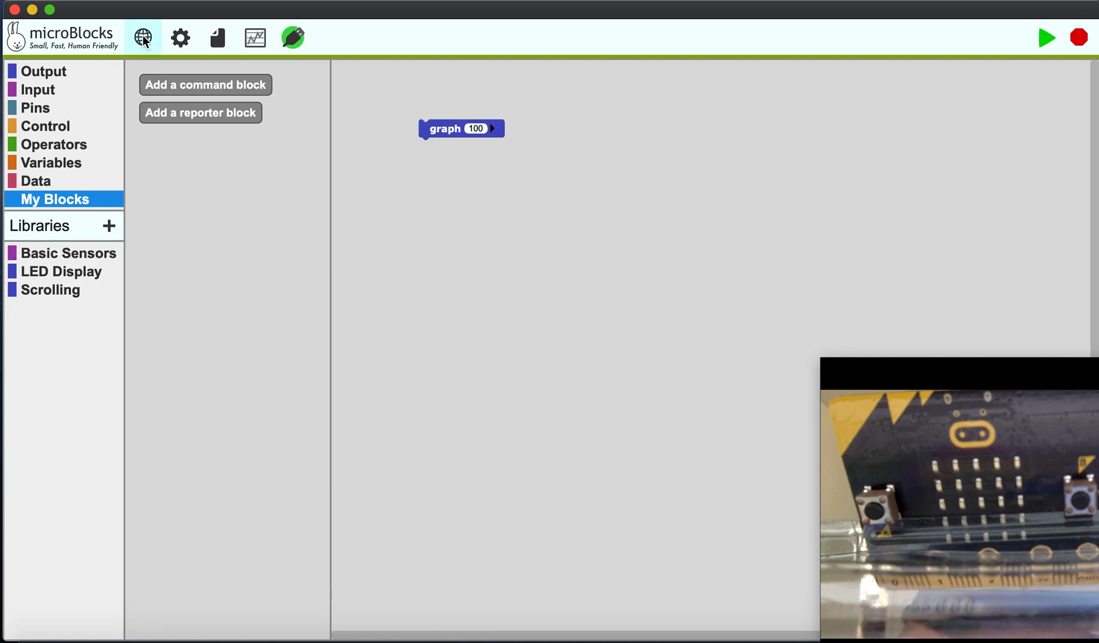
Show the Data Graph window enlarged and make the graph block plot the light level
left_click(179, 37)
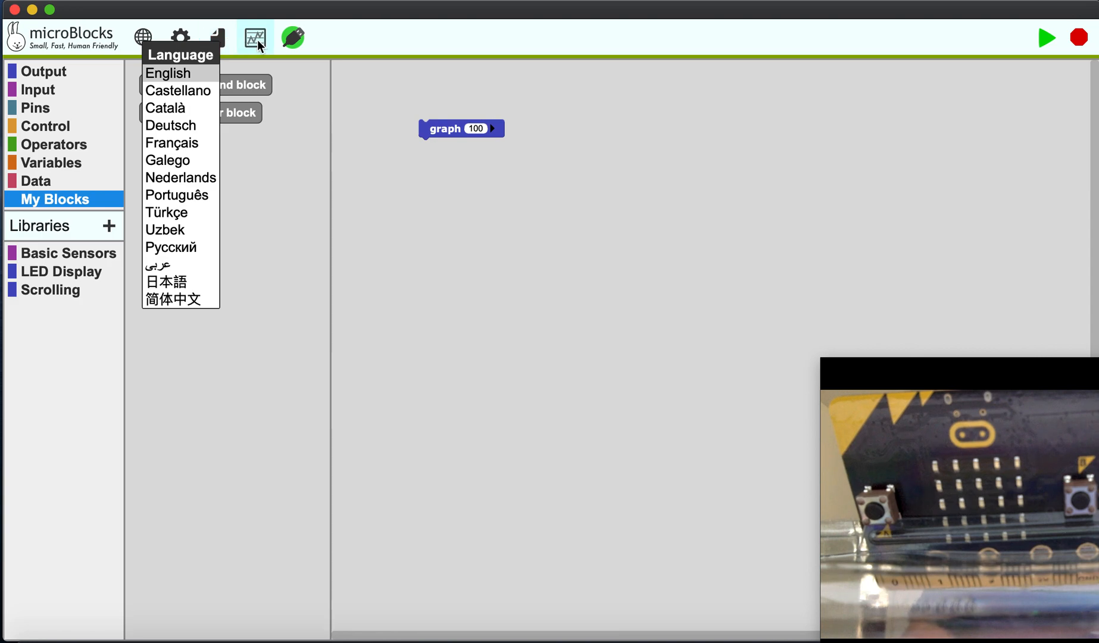
left_click(255, 37)
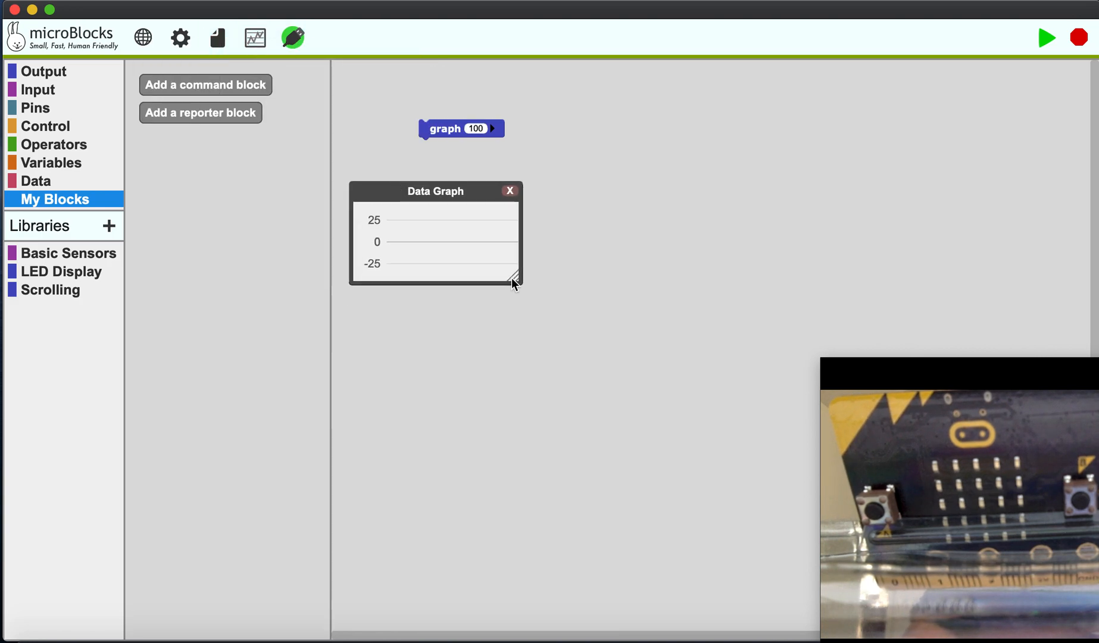
left_click_drag(513, 281, 710, 504)
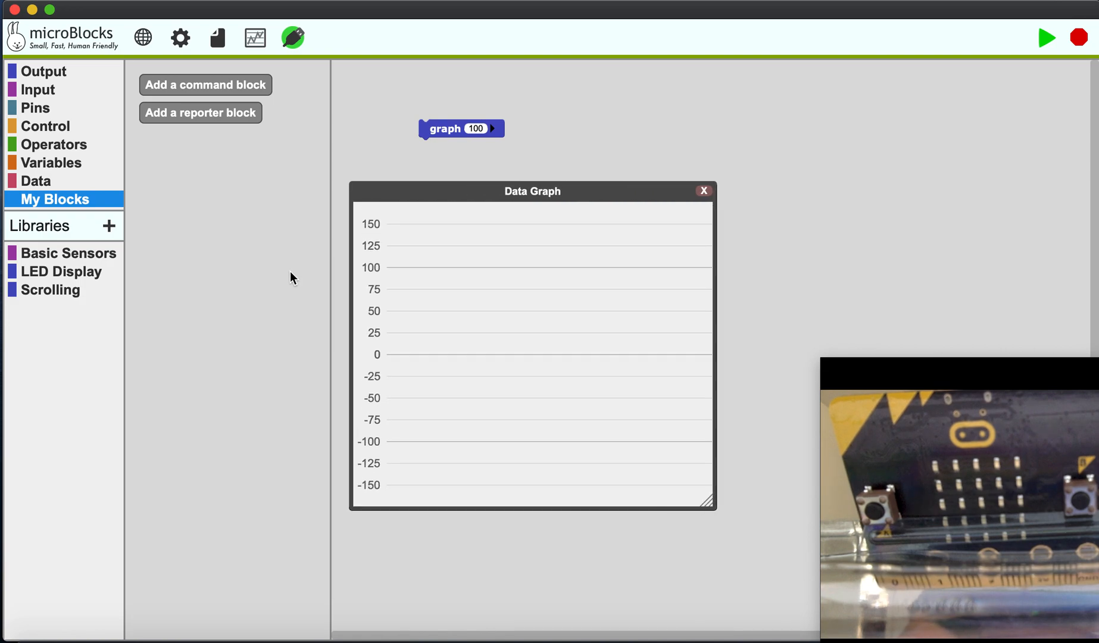
left_click(70, 253)
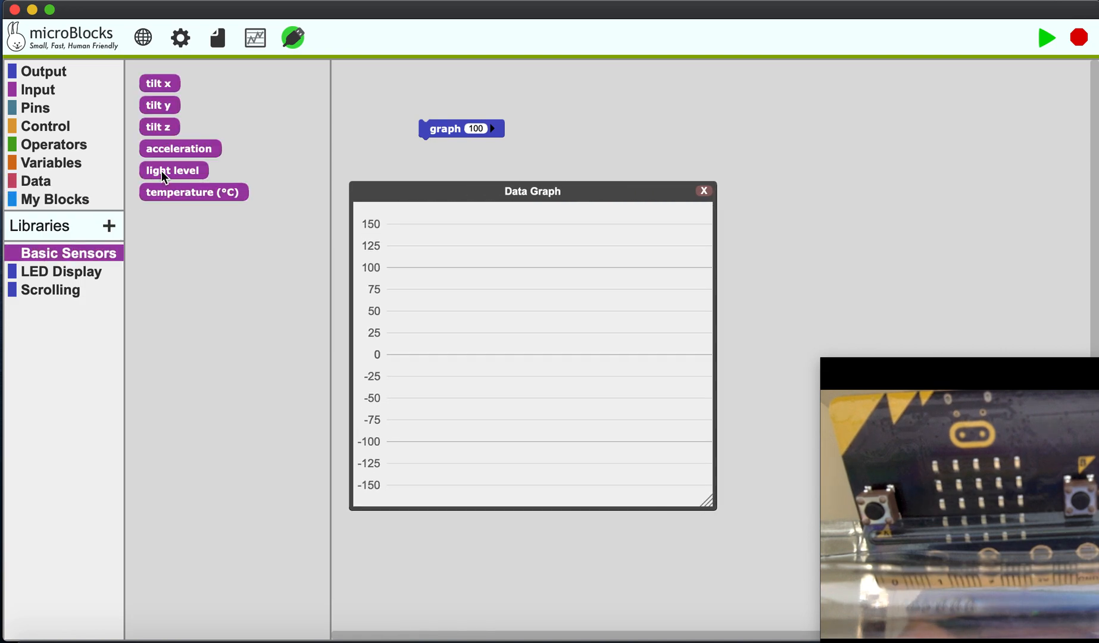
left_click_drag(173, 171, 497, 132)
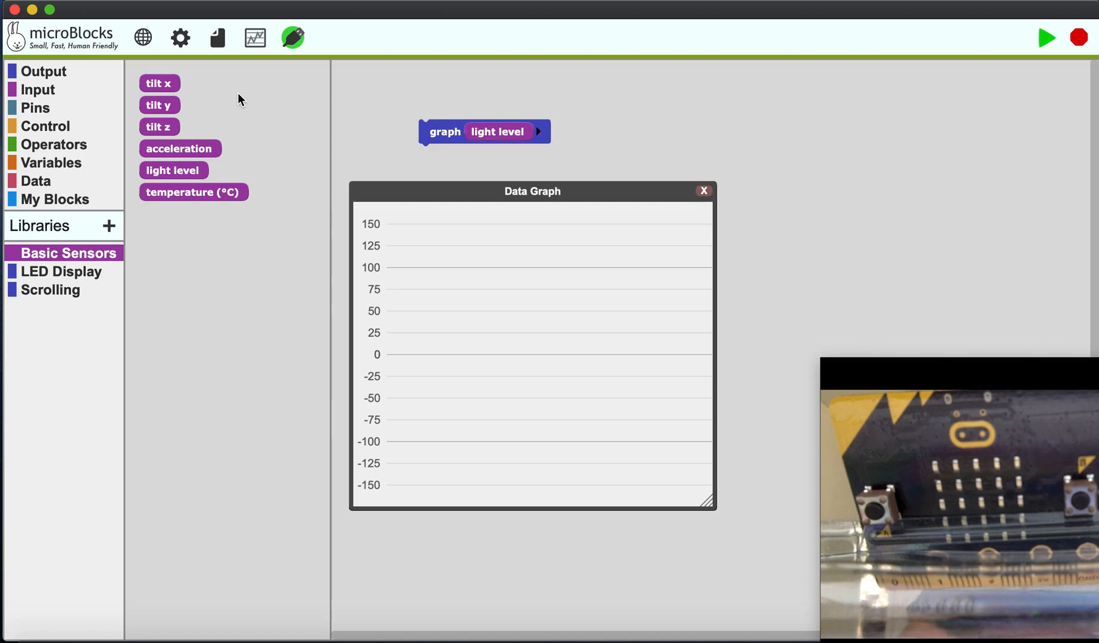
Wrap the graph block in a forever loop, run it to plot live readings, then close the graph
left_click(47, 126)
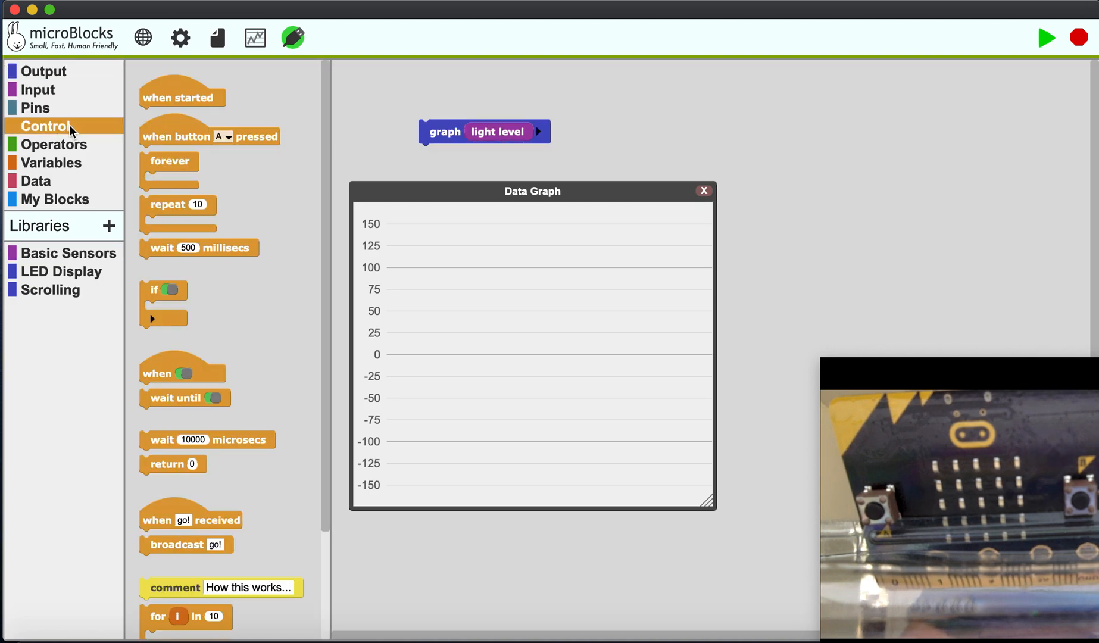
left_click_drag(169, 161, 402, 92)
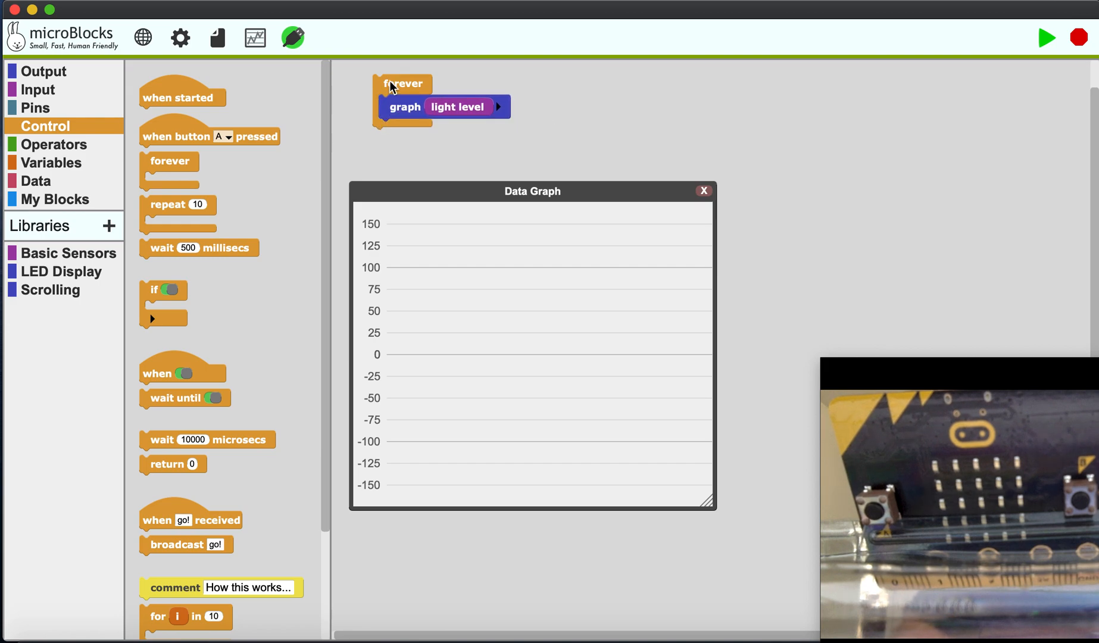
left_click(403, 97)
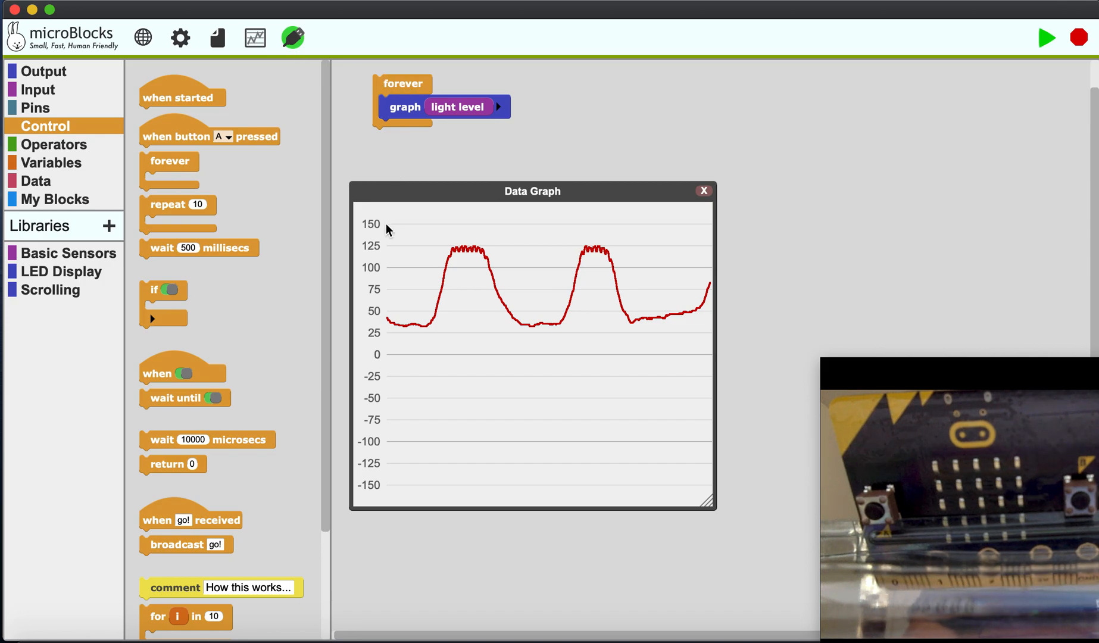
left_click(702, 190)
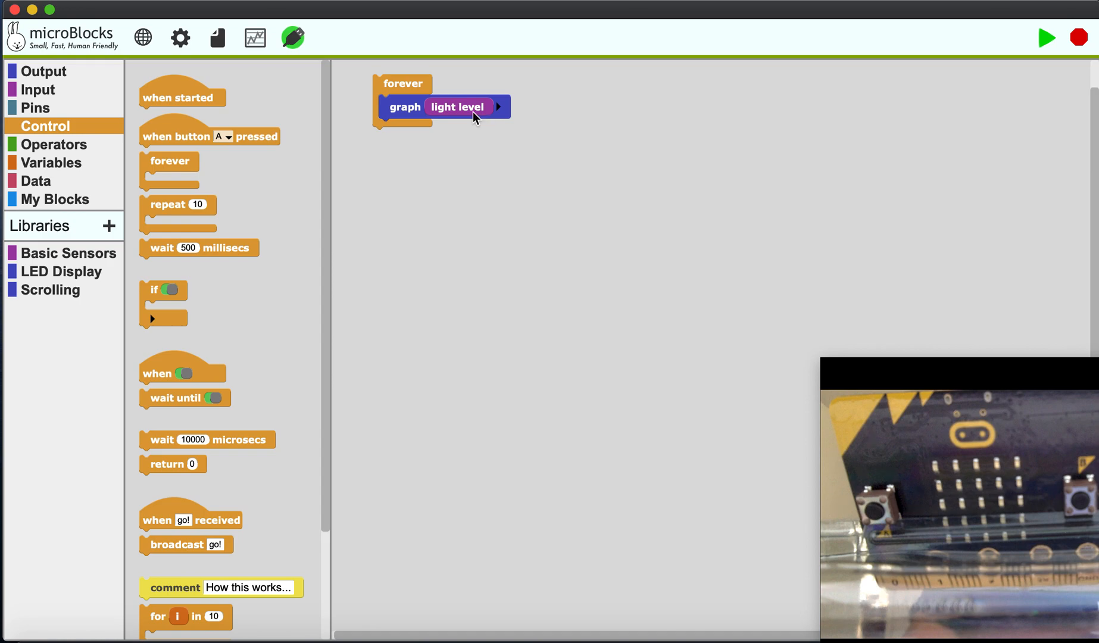
Load the Rock-paper-scissors - button.ubp example from Examples > Games
left_click(216, 37)
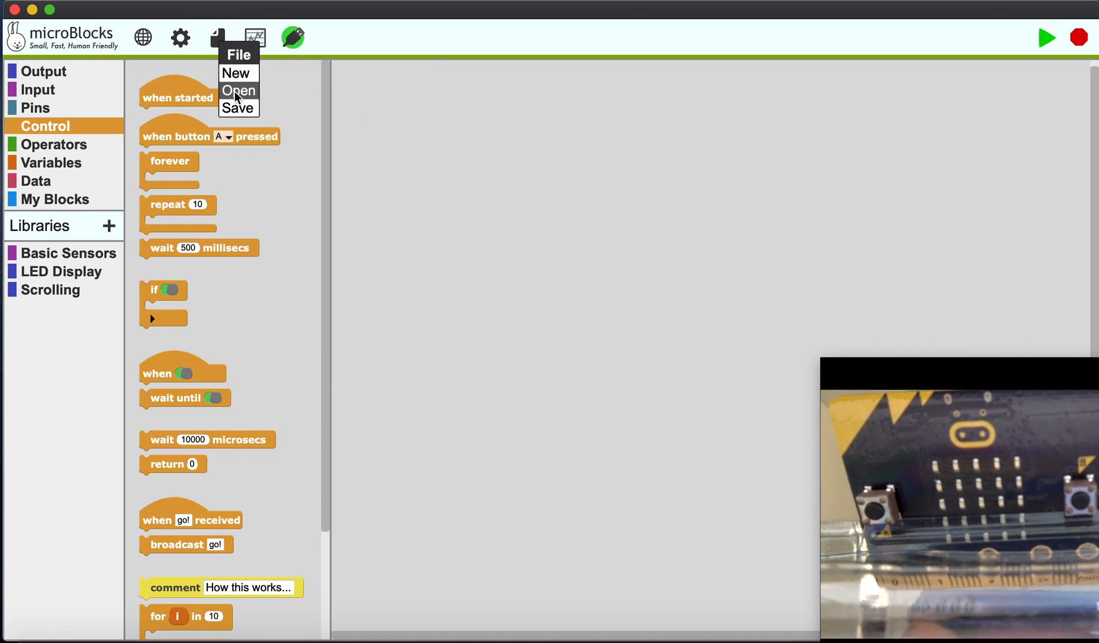
left_click(238, 92)
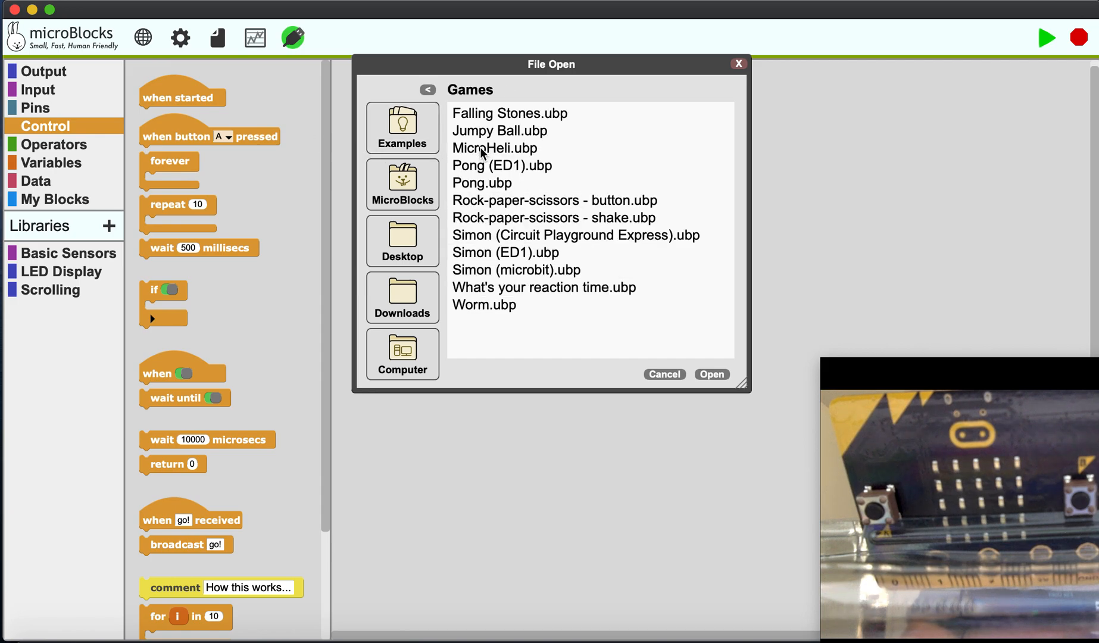
left_click(554, 200)
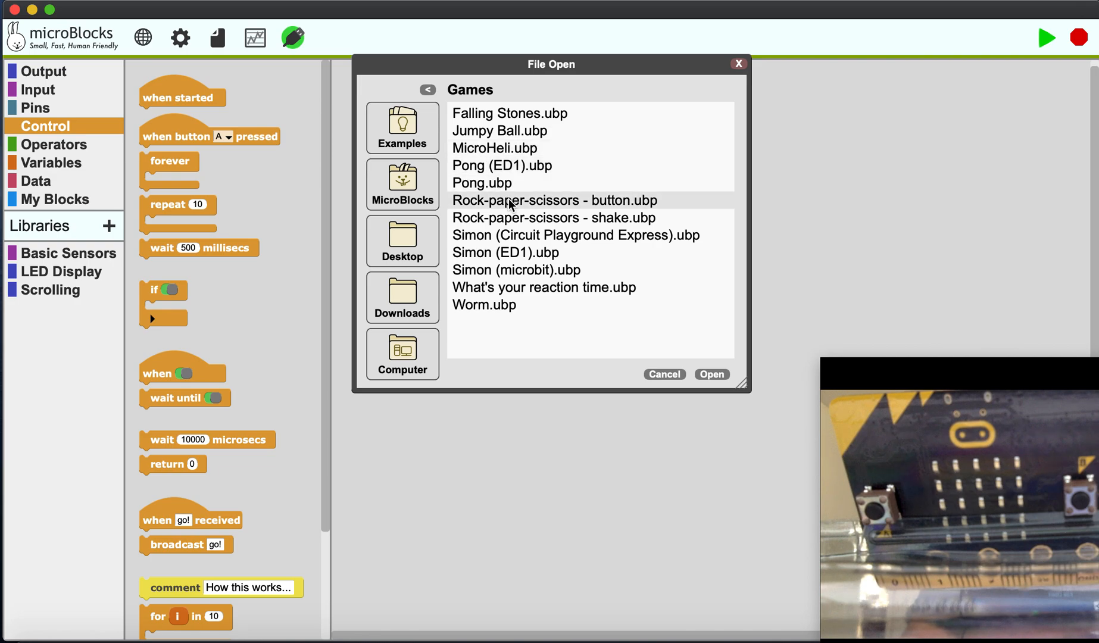
left_click(554, 201)
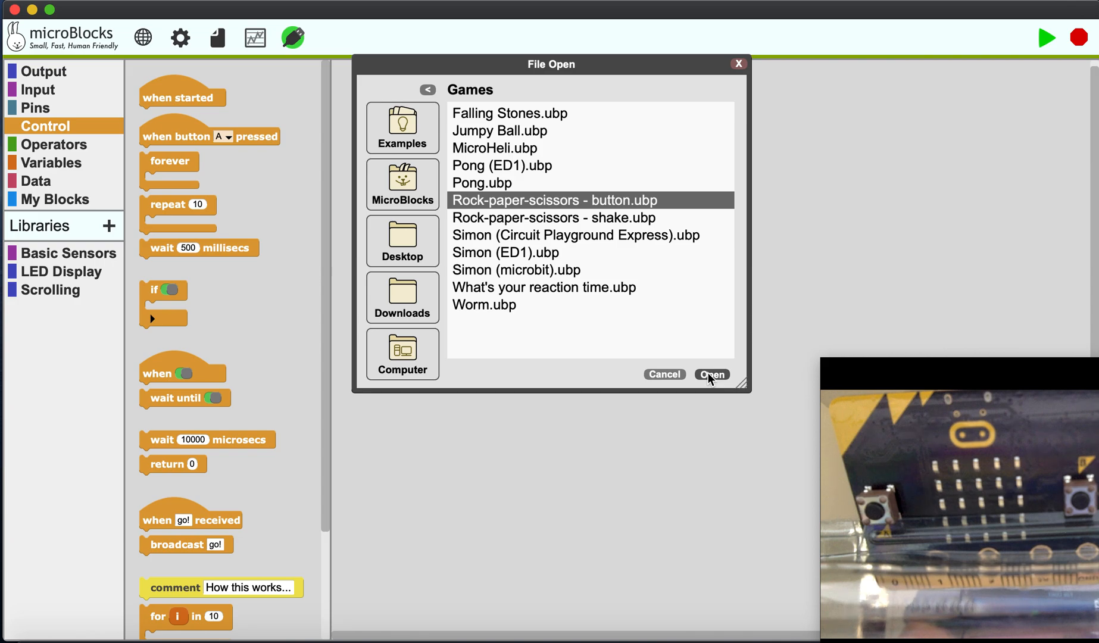
left_click(710, 374)
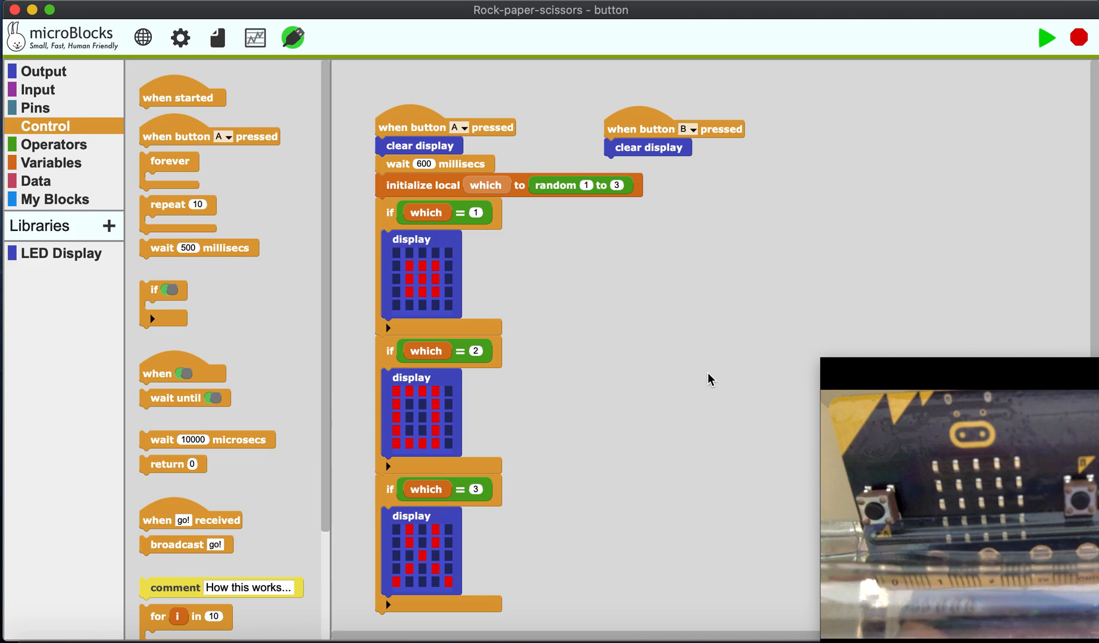
mouse_move(786, 262)
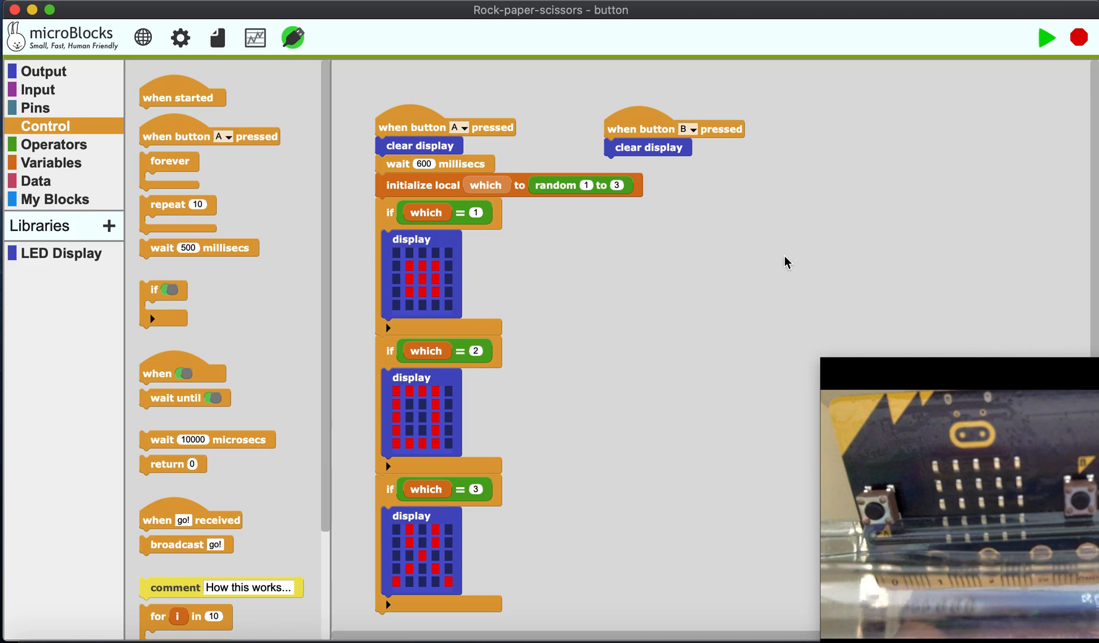